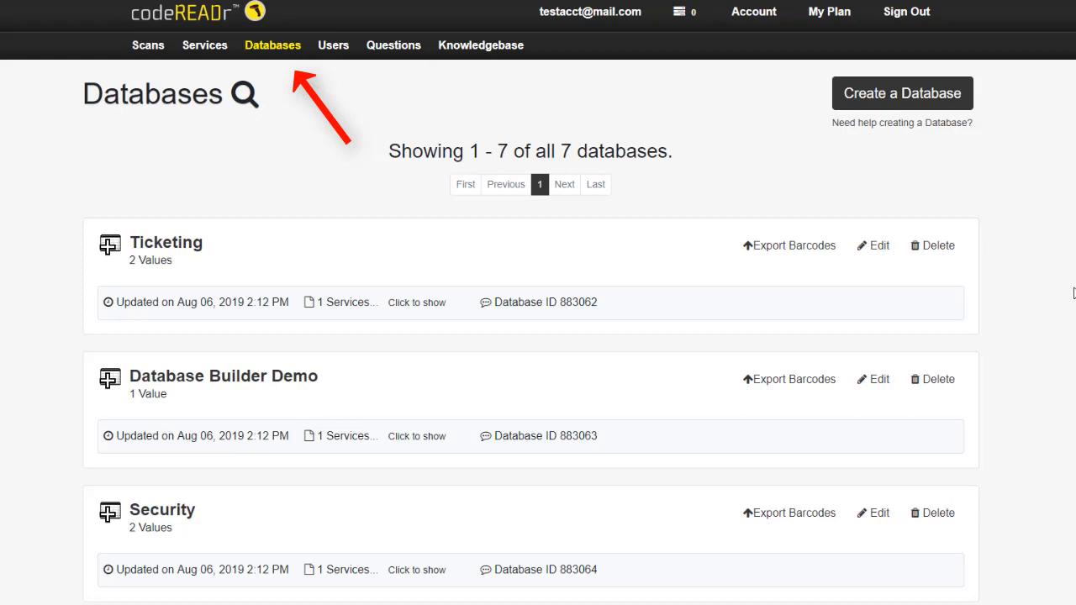
mouse_move(1070, 292)
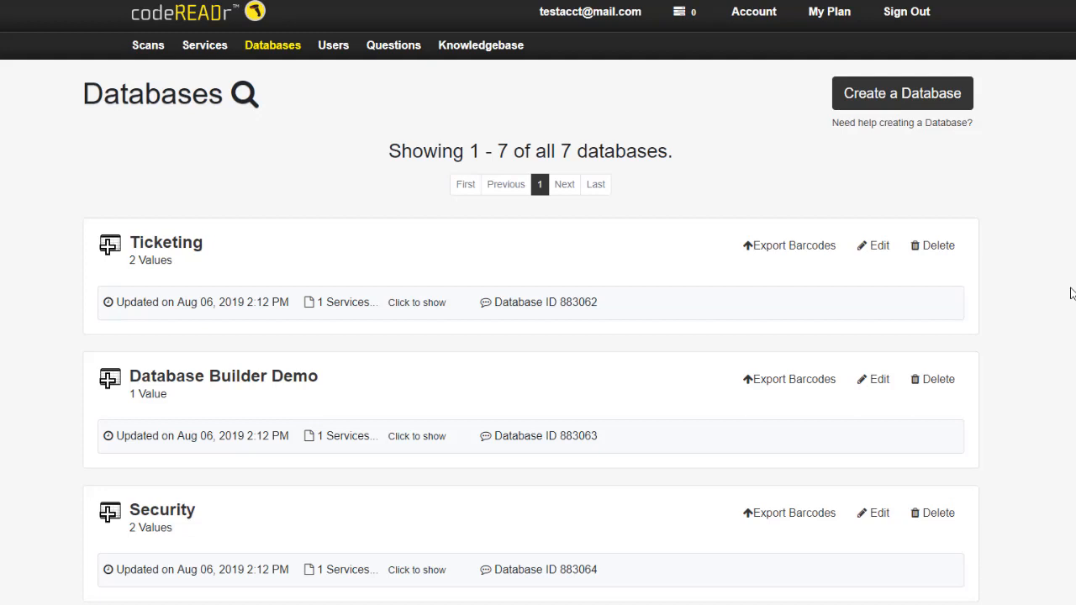
Create a new codeREADr database named Practice 1.
click(902, 92)
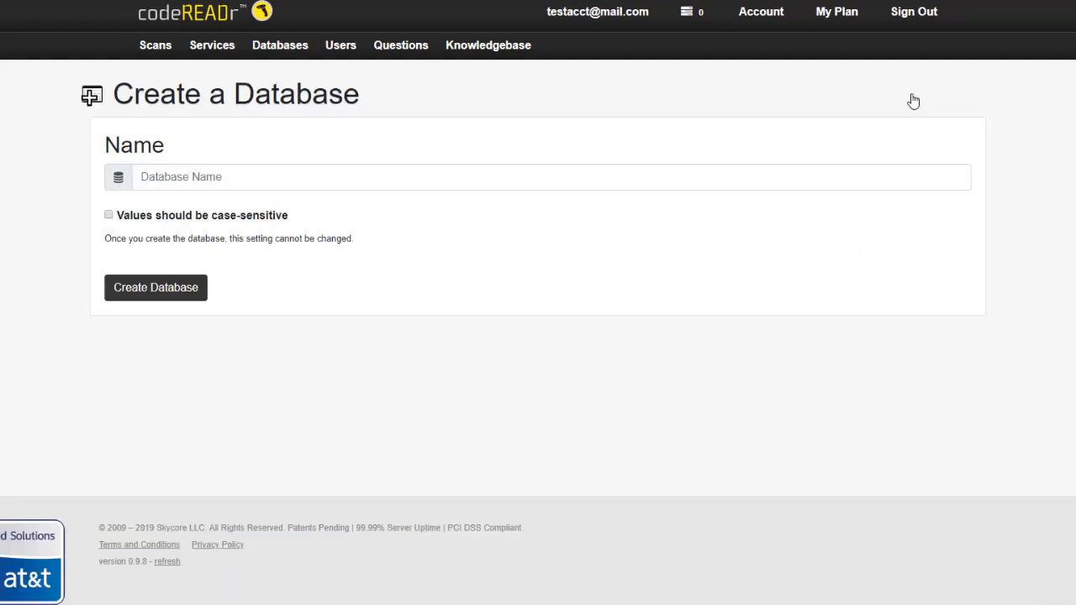
click(551, 176)
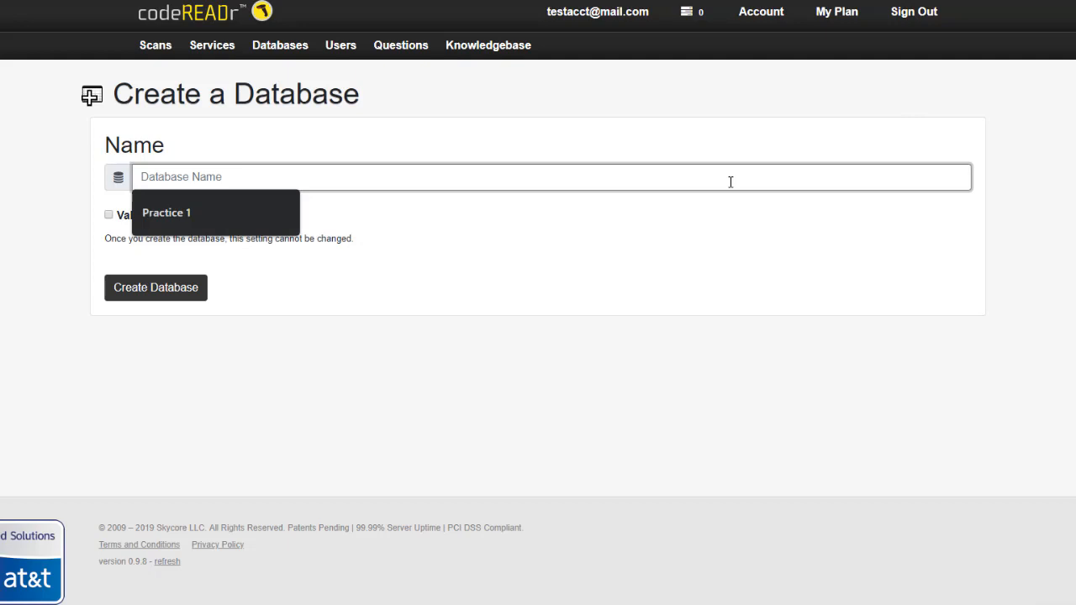
click(167, 212)
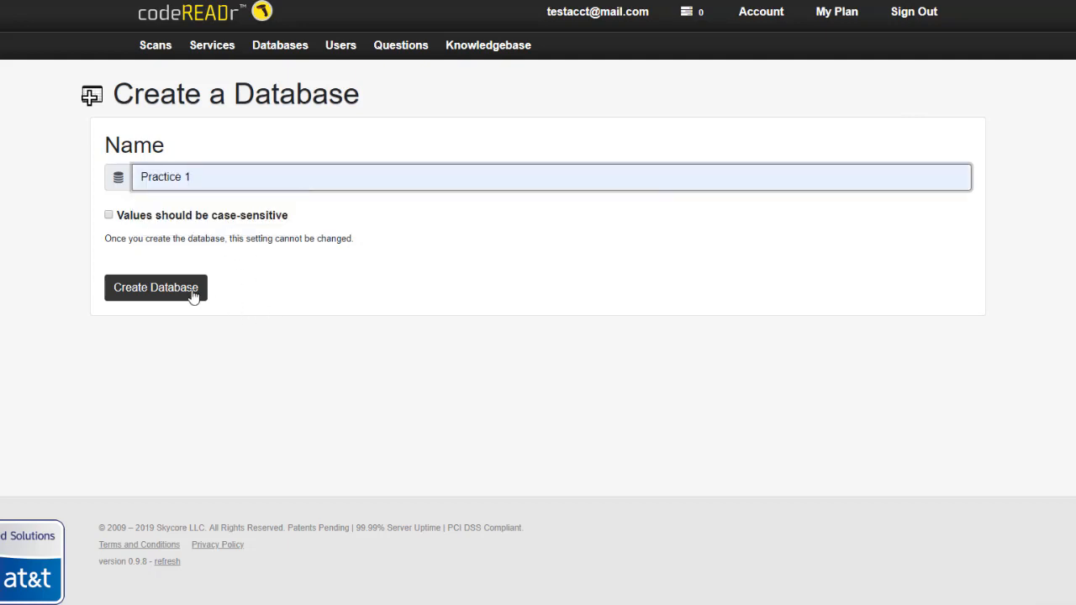
click(156, 288)
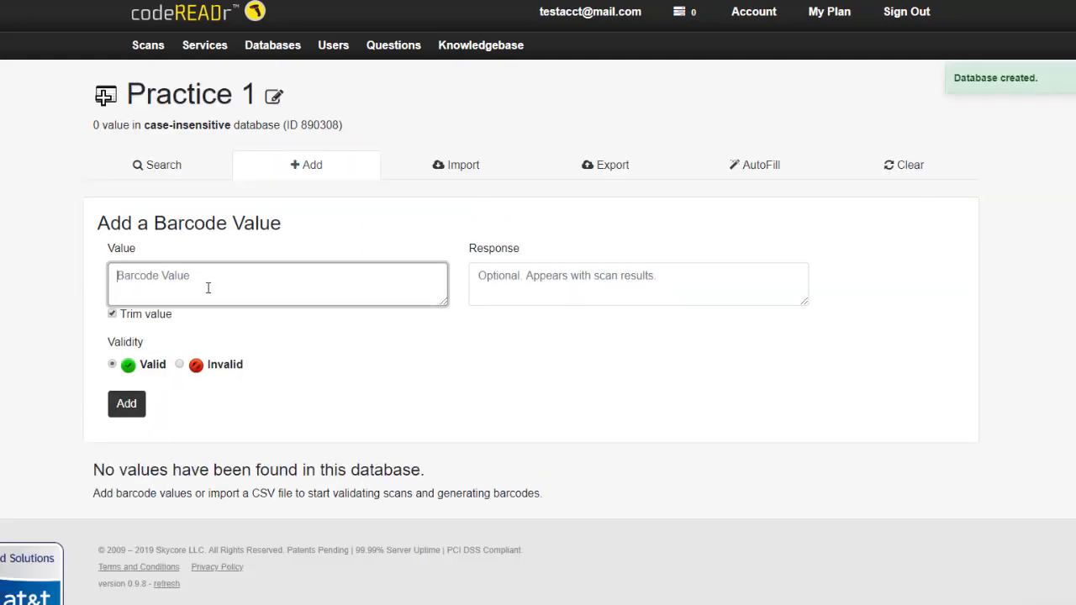
Add item1 as a valid value with the response 'scanned'.
text(item1)
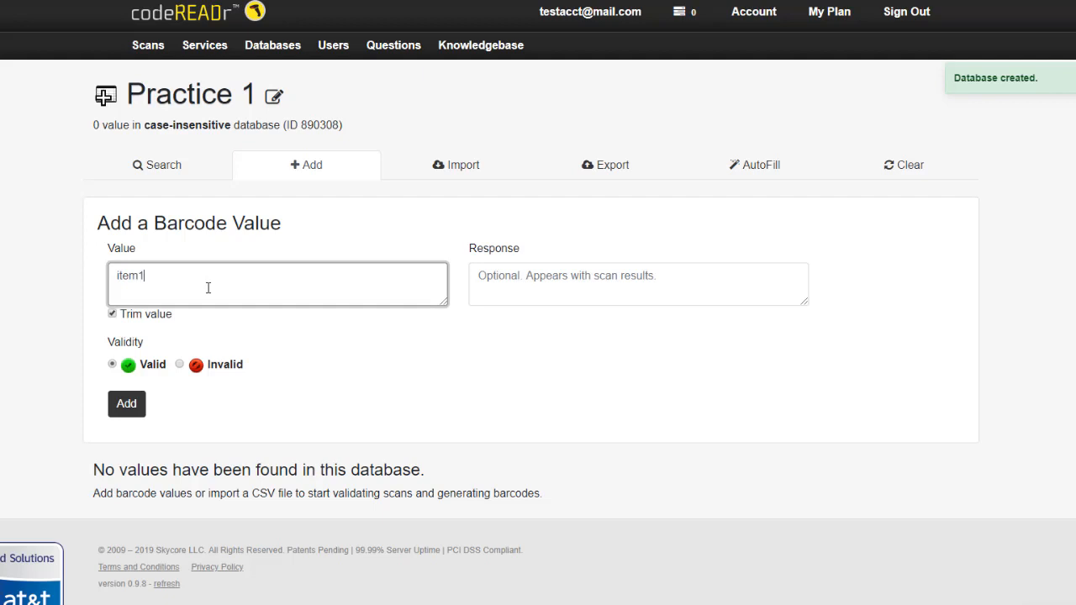
click(639, 284)
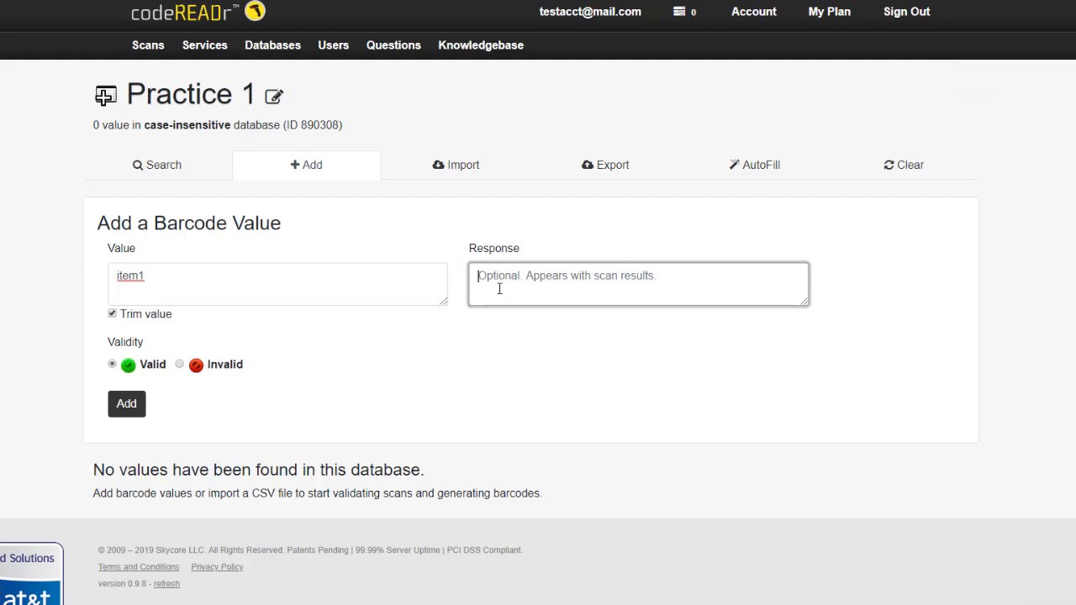
text(scanned)
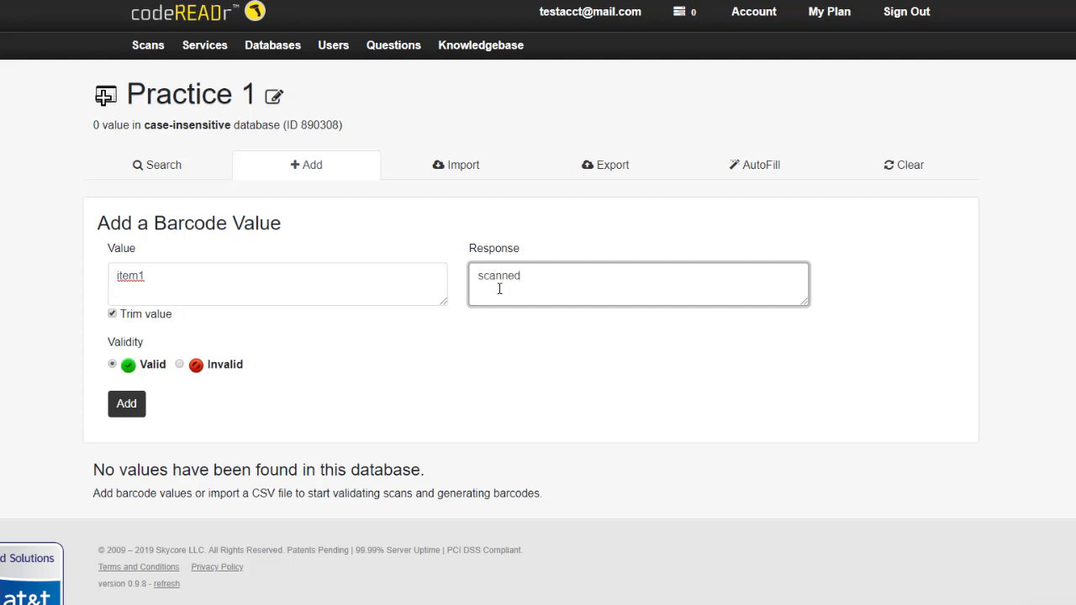
click(126, 404)
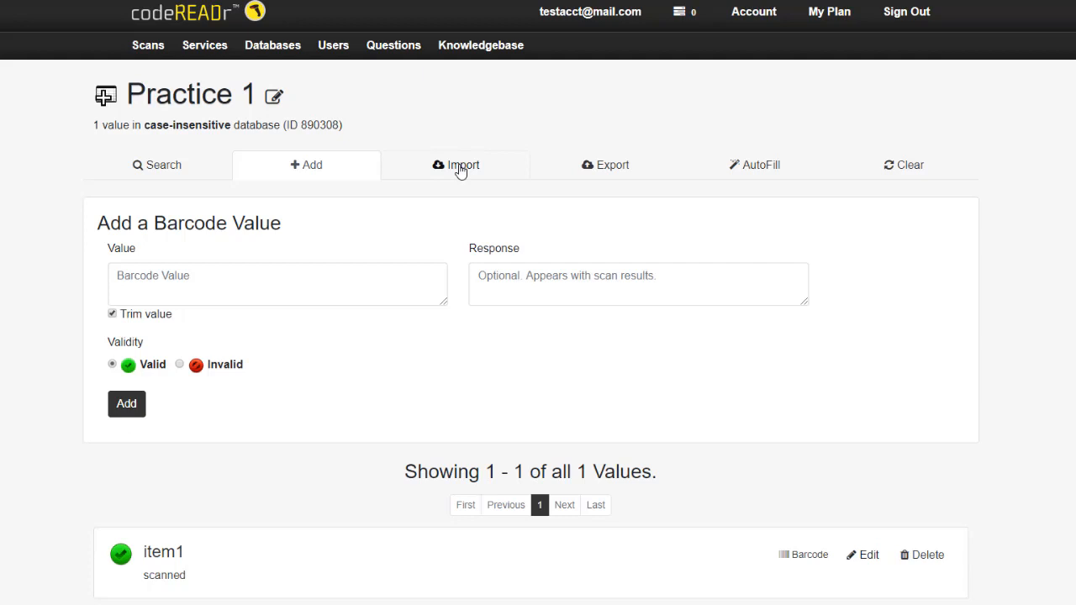
click(463, 165)
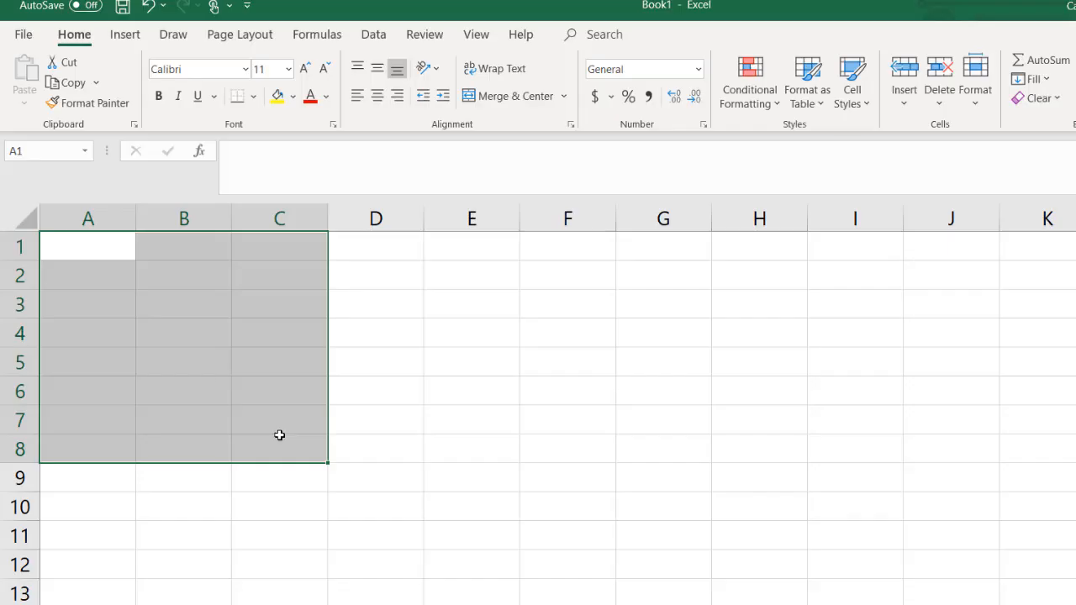
Enter barcode ID 1234a in cell A1 and move to the next cell.
click(79, 247)
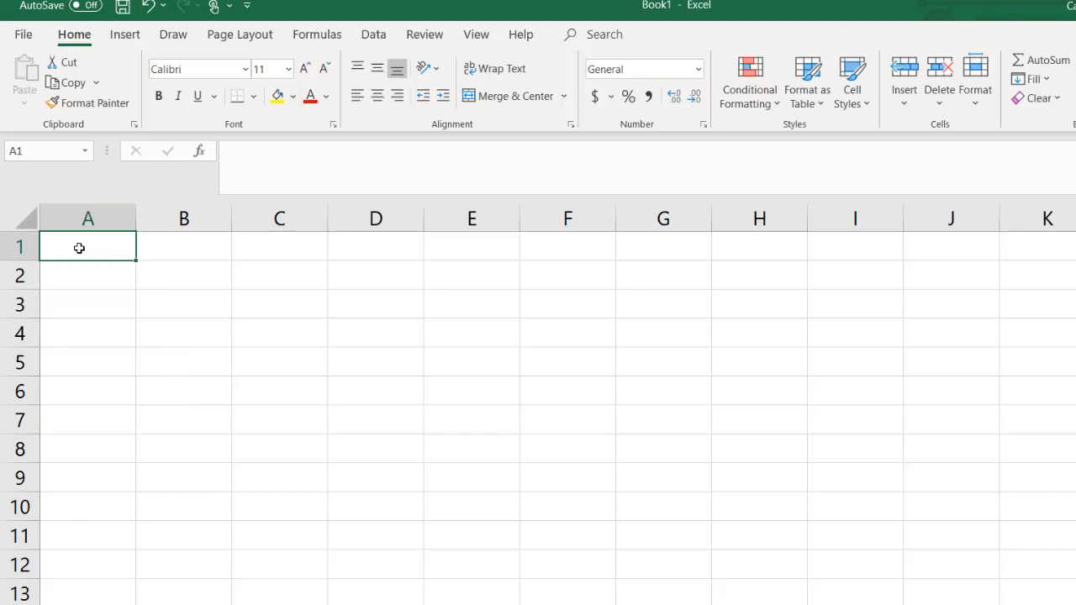
text(1234a)
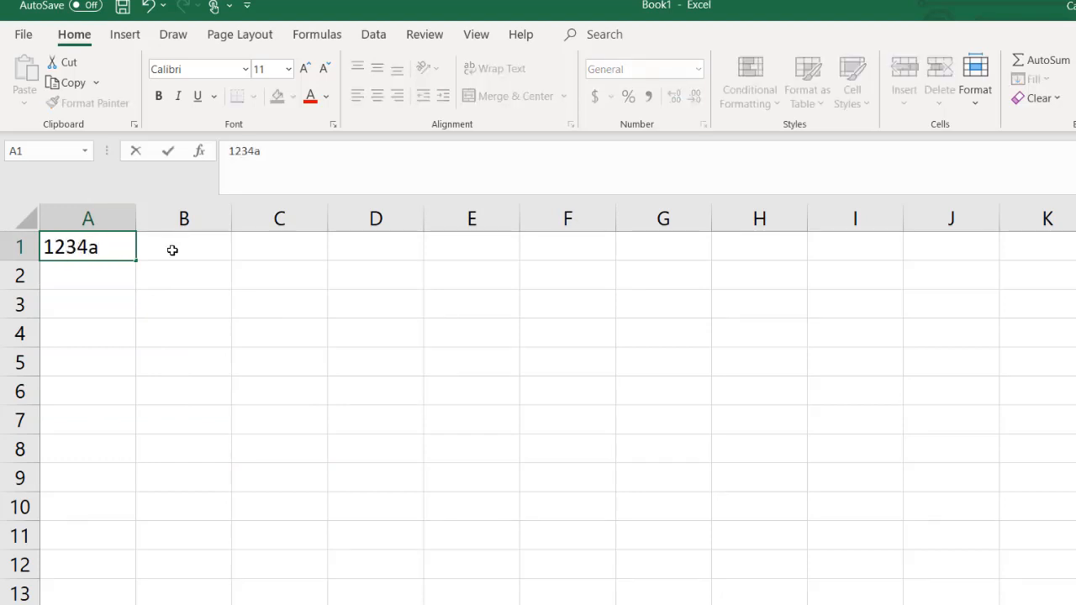
click(607, 333)
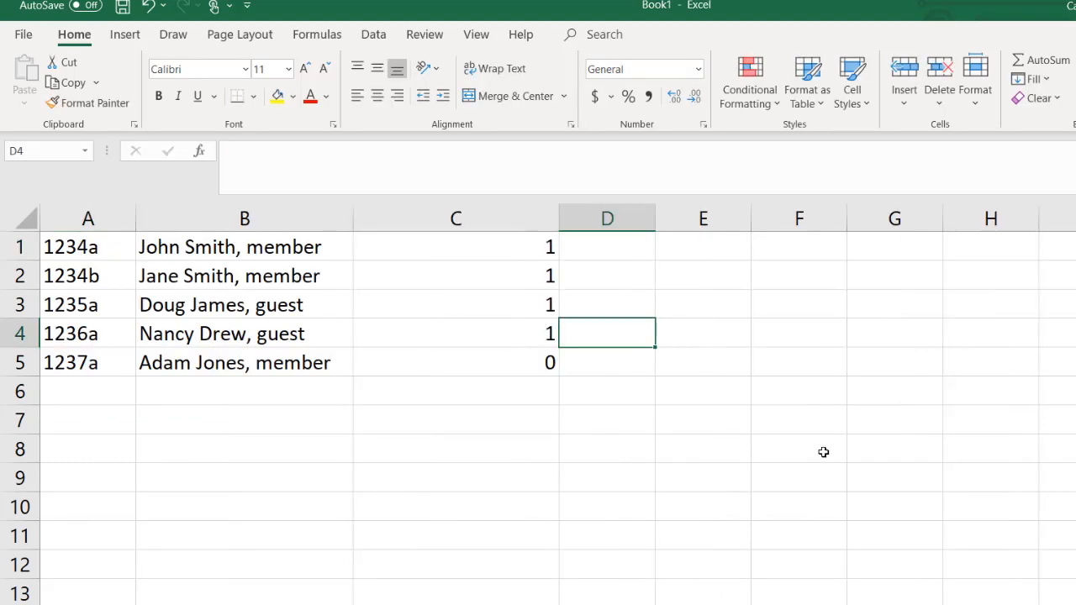
mouse_move(762, 450)
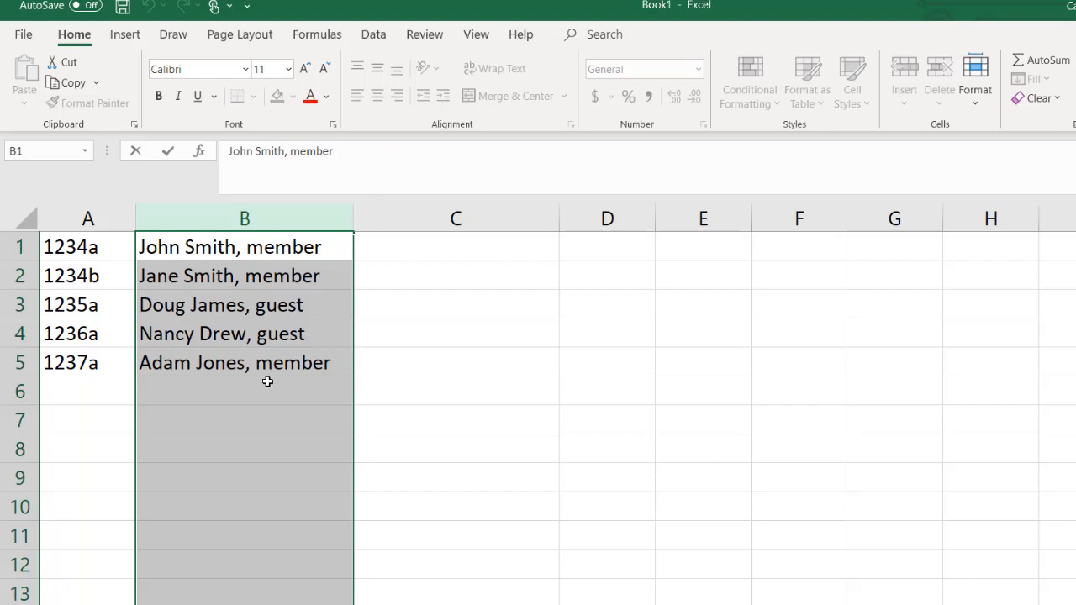
click(244, 391)
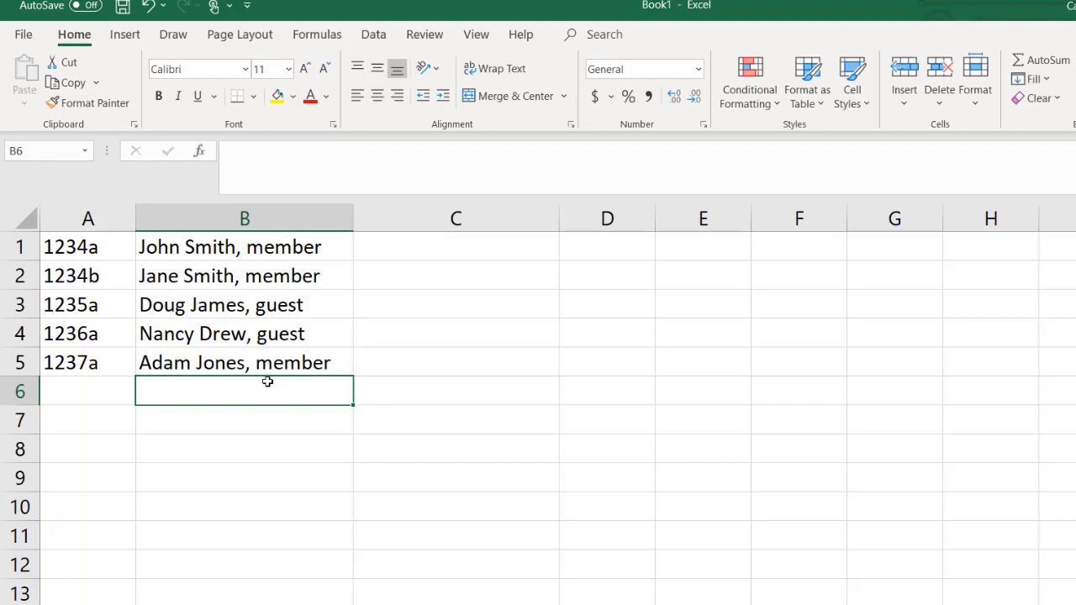
mouse_move(269, 386)
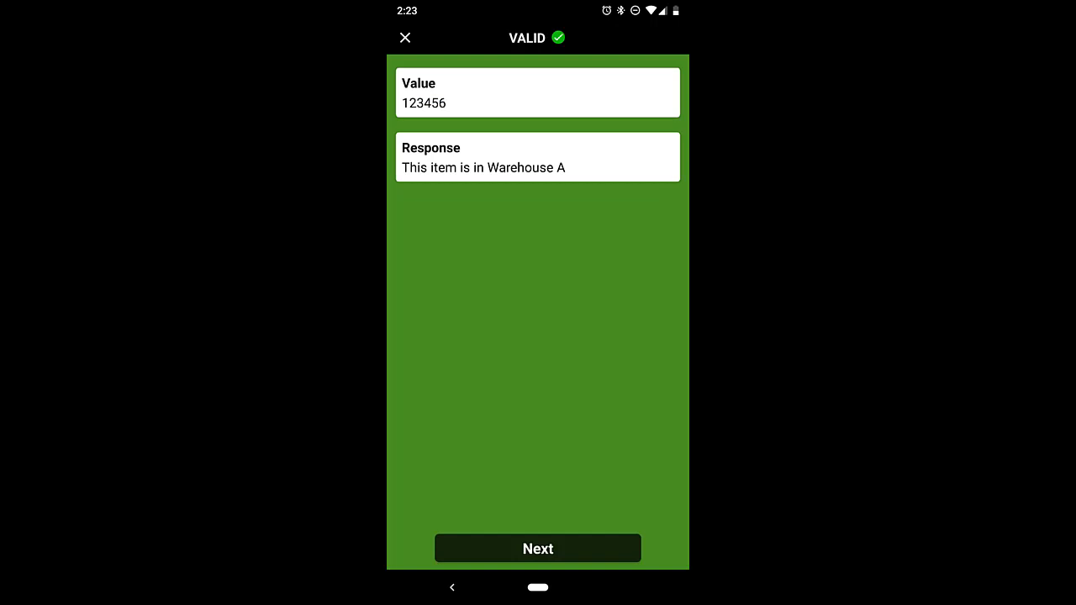
Move past the INVALID scan result for value 12345.
click(537, 548)
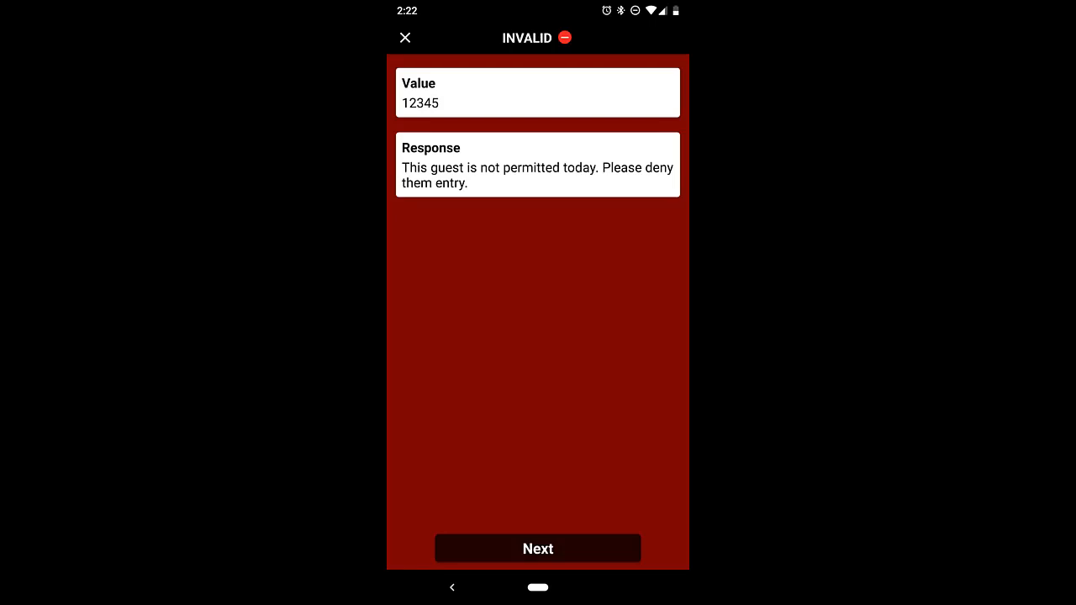
click(538, 548)
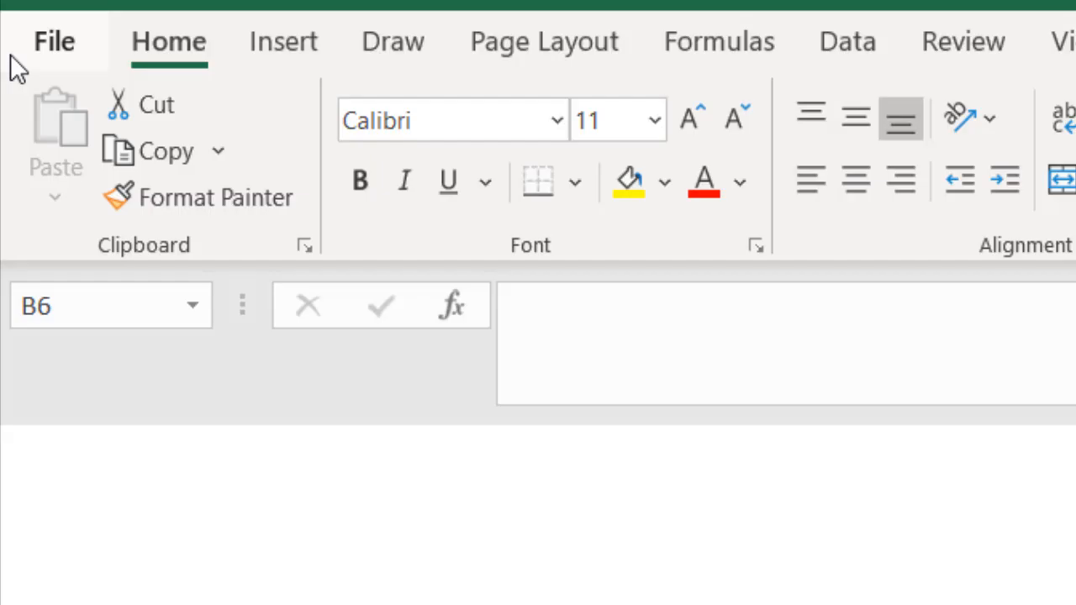
Close the Excel workbook and return to the codeREADr Databases list.
click(53, 40)
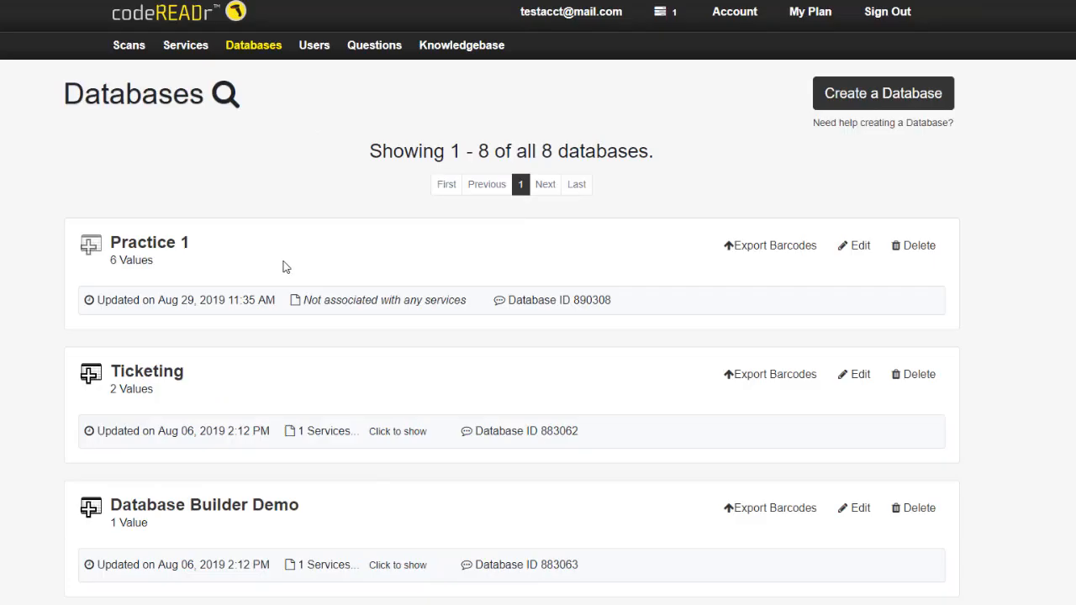
click(149, 243)
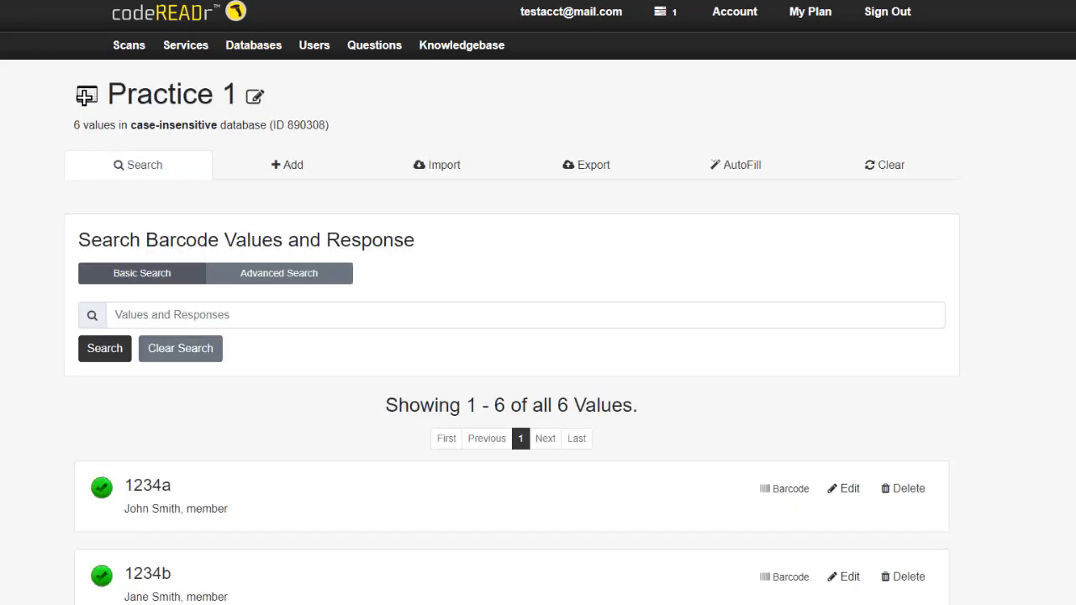
scroll(down, 3)
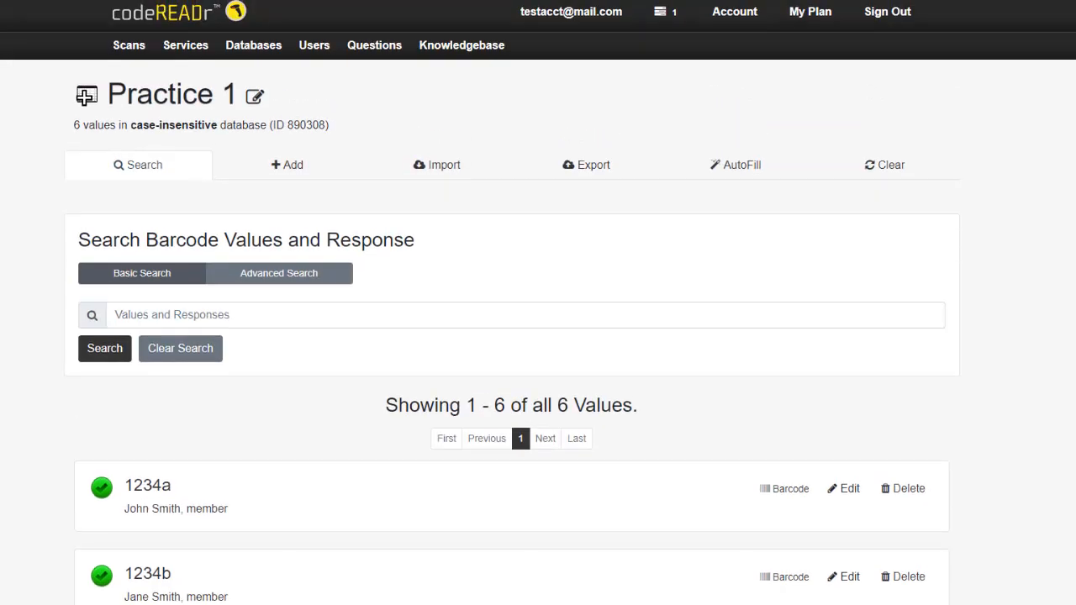
click(892, 165)
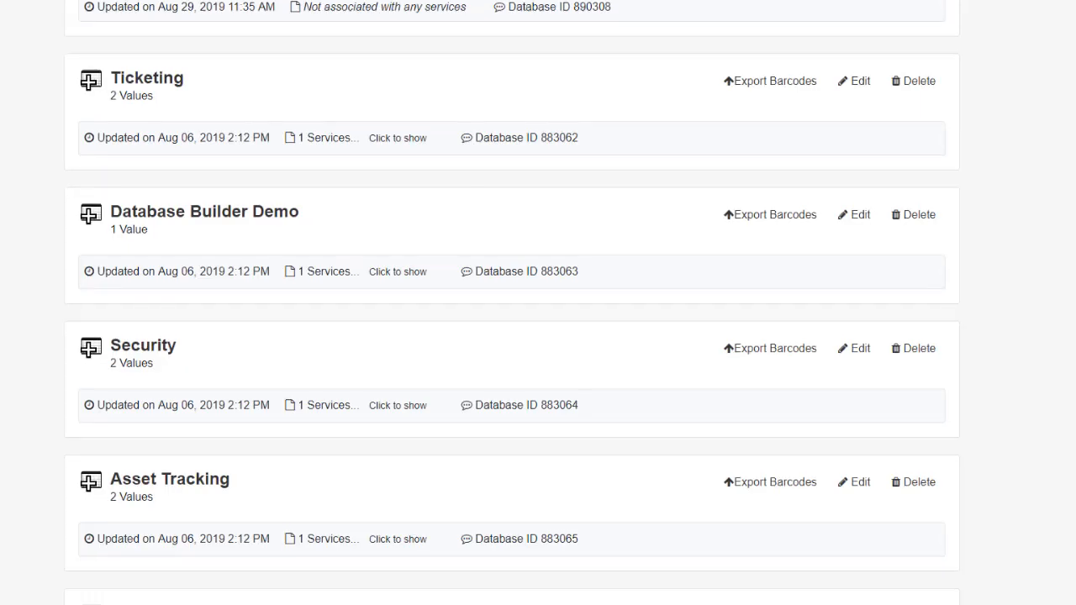
mouse_move(770, 214)
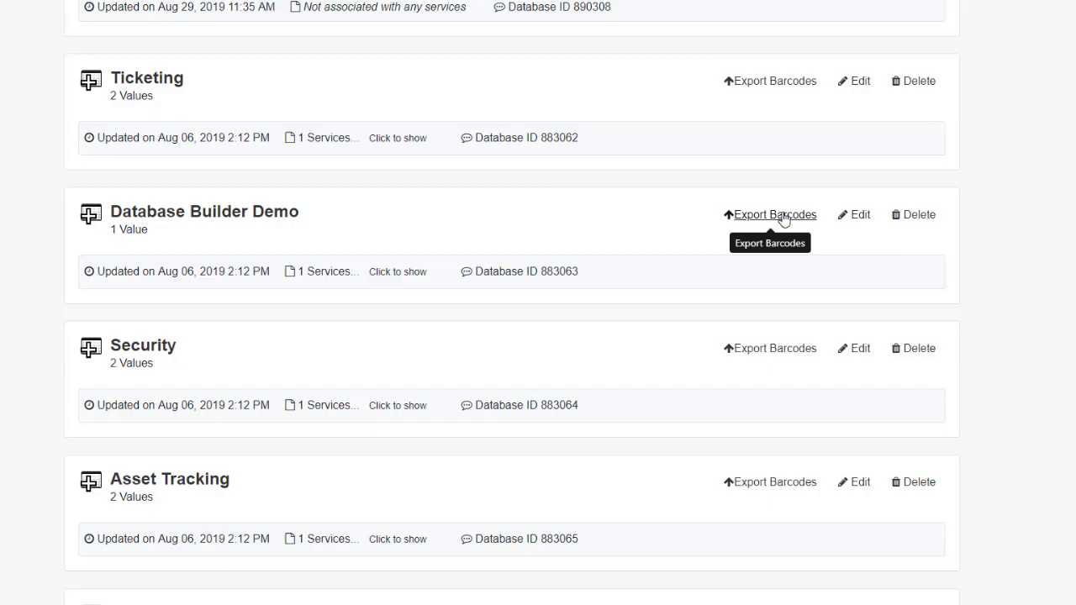
Open the Ticketing database for editing.
click(769, 214)
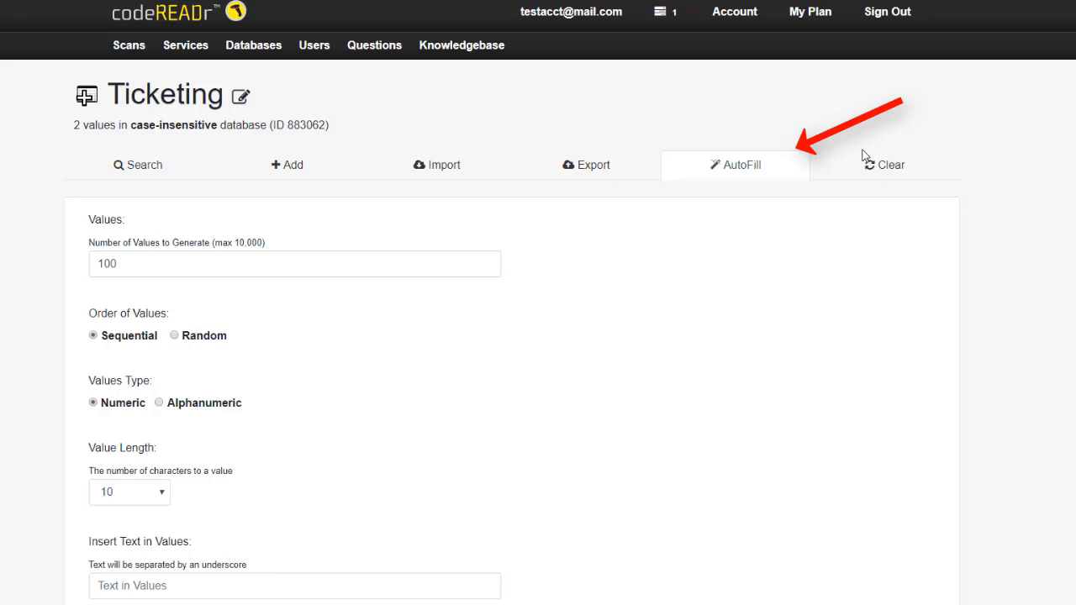
Generate 100 random ten-character alphanumeric values into the Ticketing database.
scroll(down, 3)
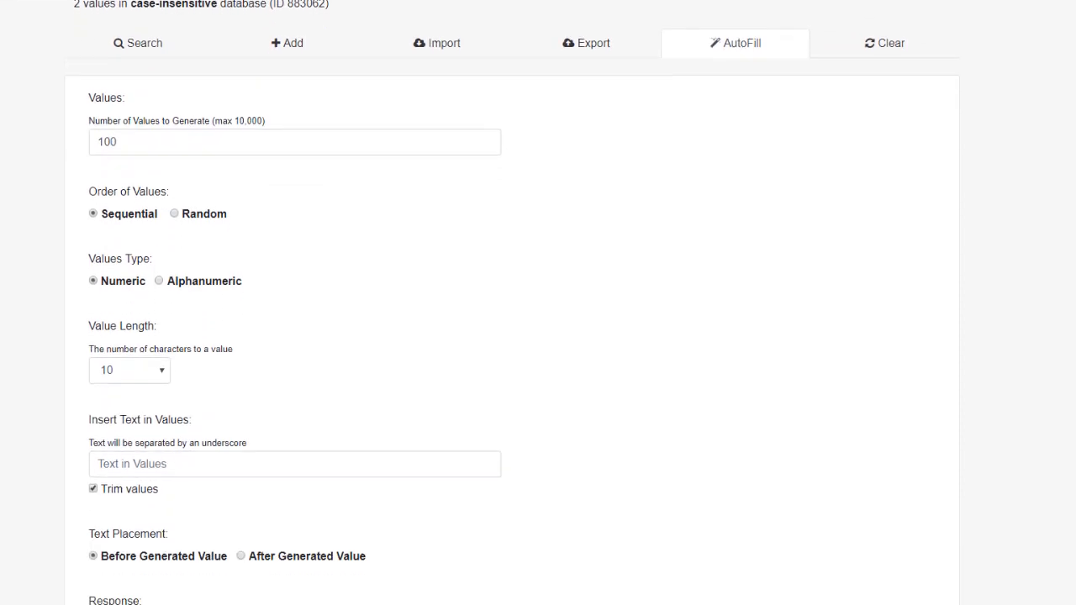
scroll(down, 3)
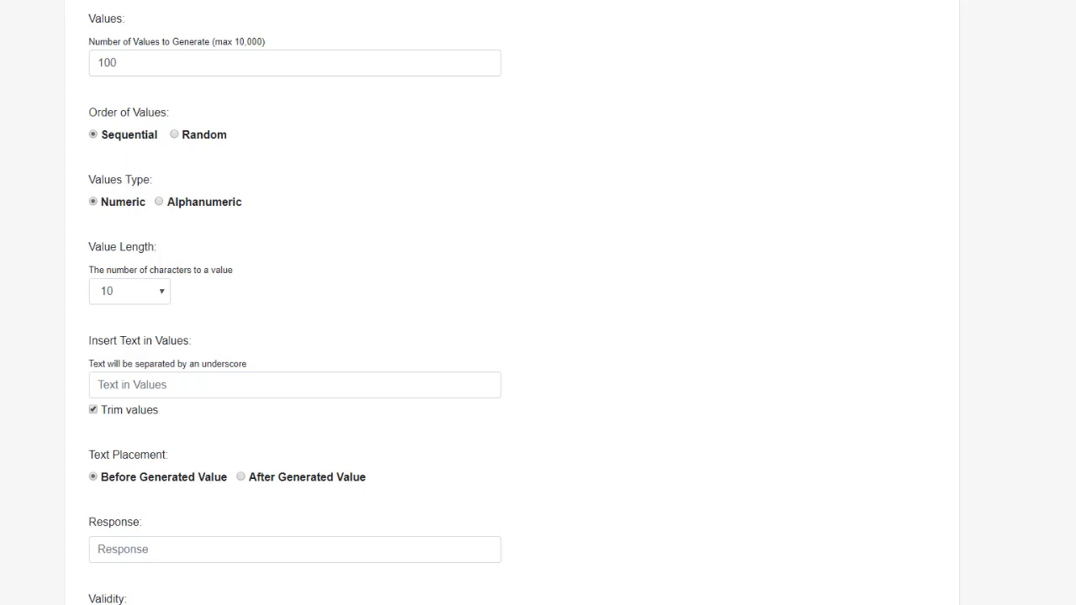
mouse_move(586, 213)
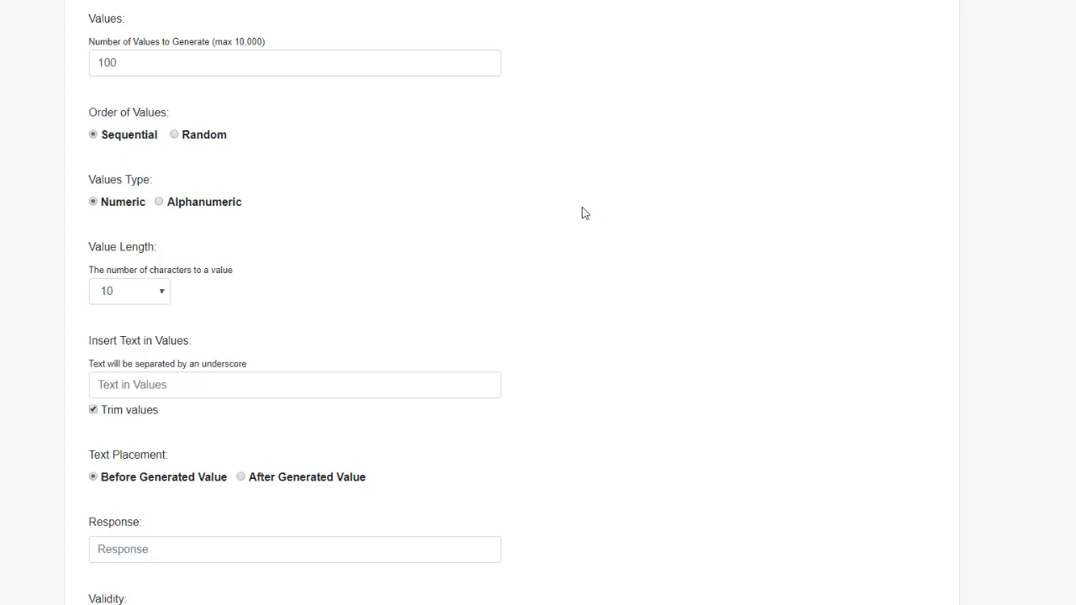
mouse_move(388, 153)
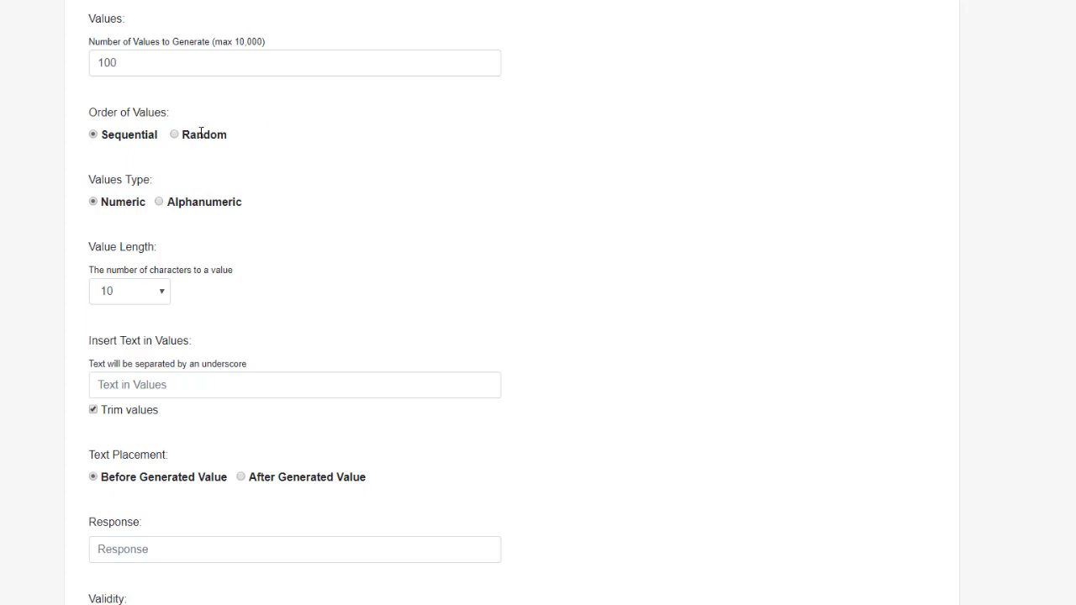
click(174, 134)
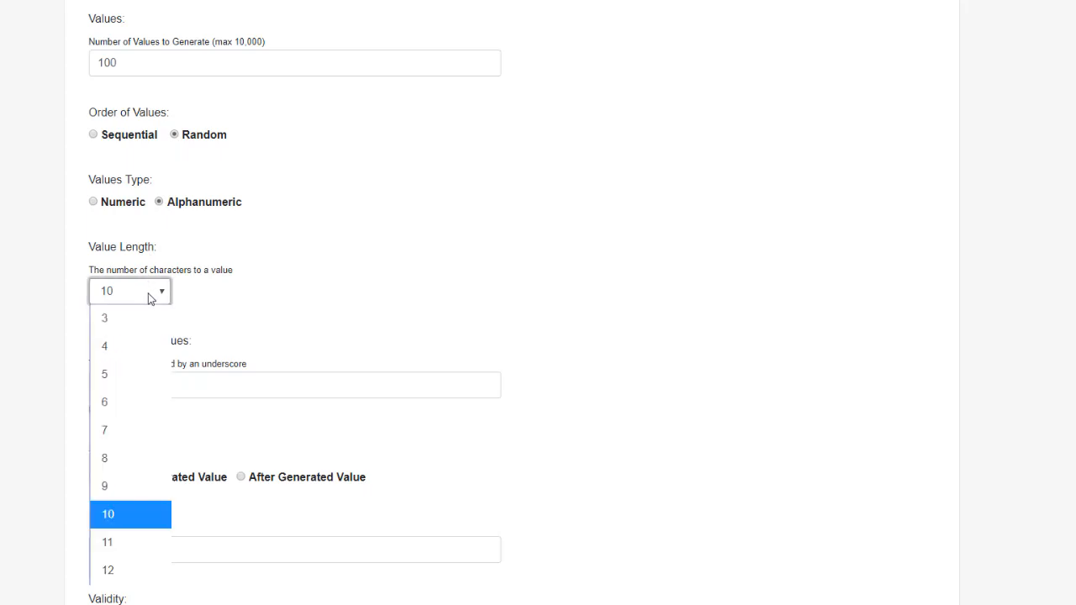
click(130, 513)
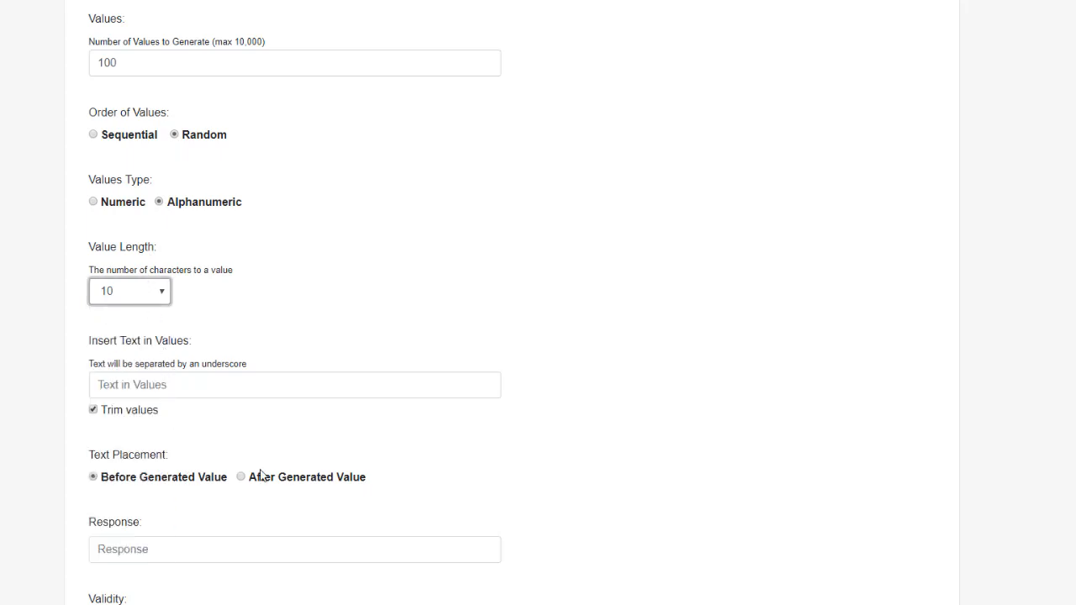
click(137, 10)
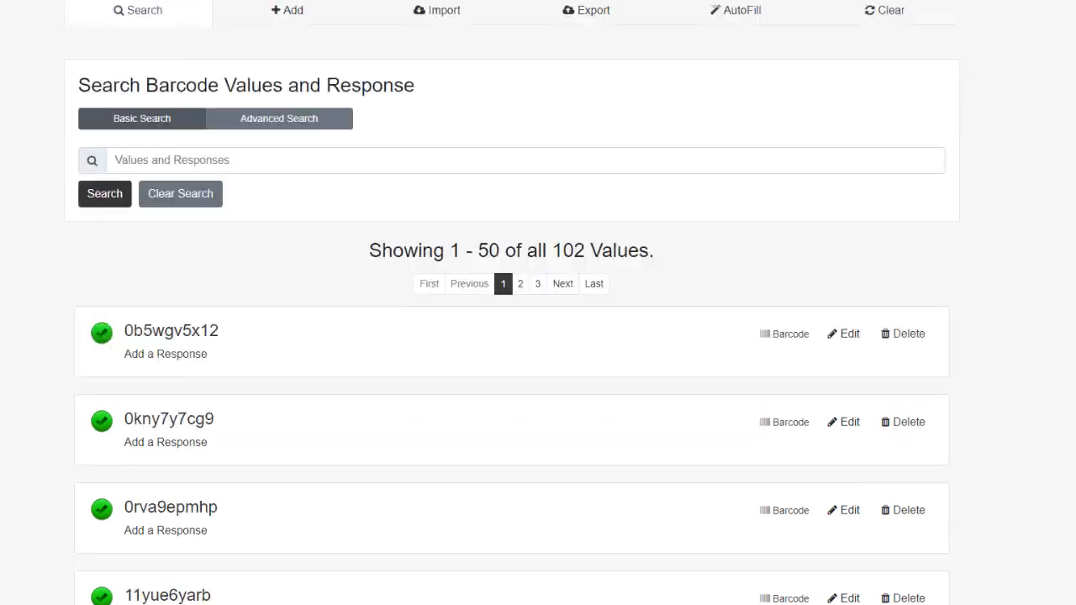
scroll(down, 3)
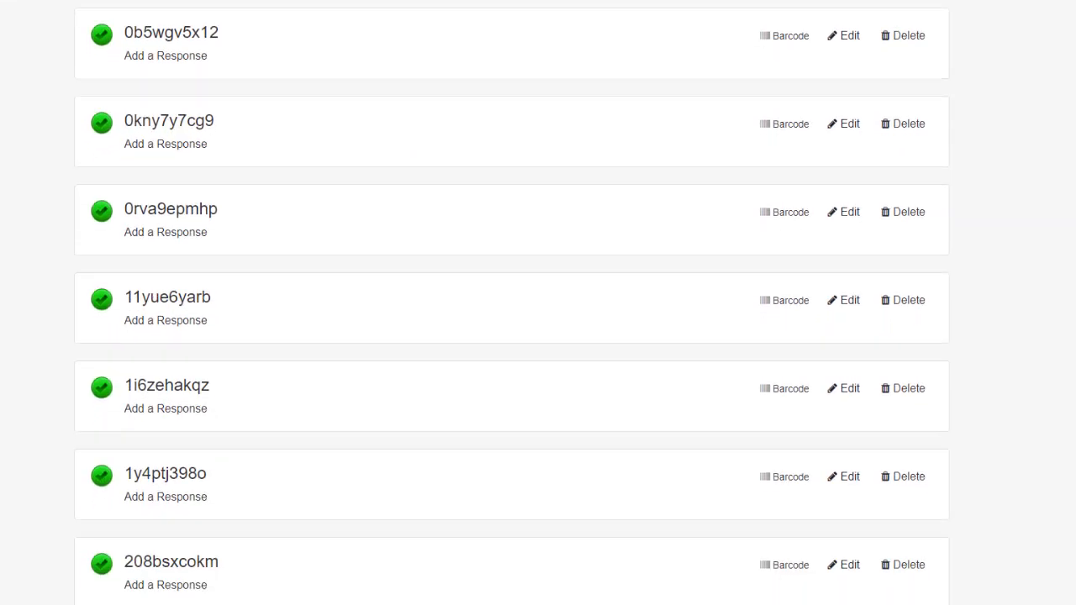